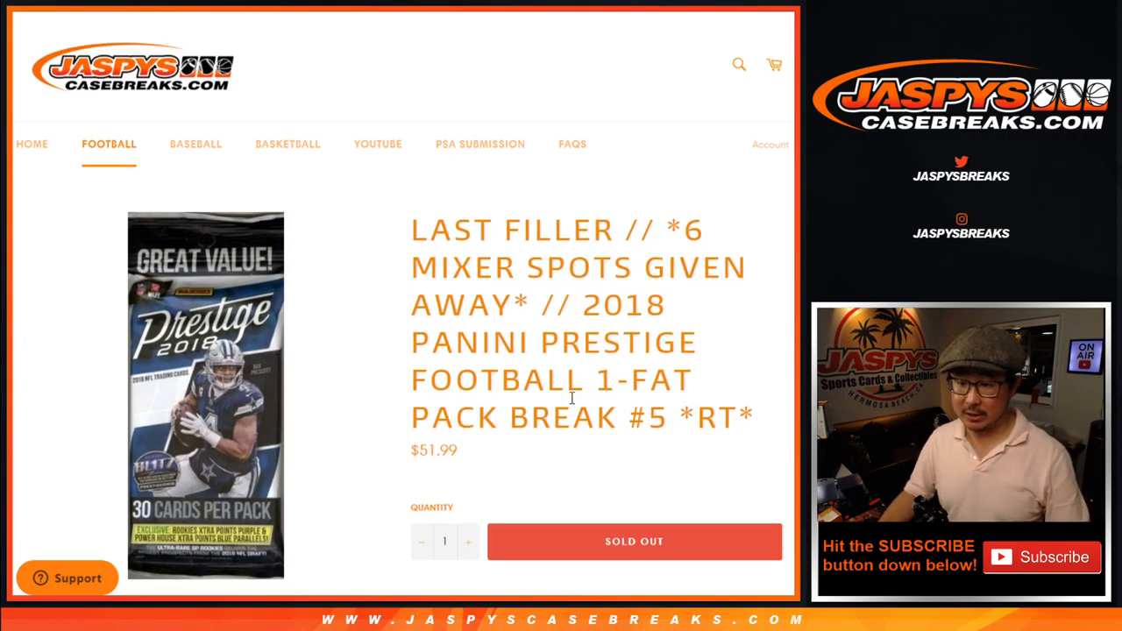
# Scroll the Panini Prestige fat pack break page down to its rules on random teams and top six names
pyautogui.scroll(-3)
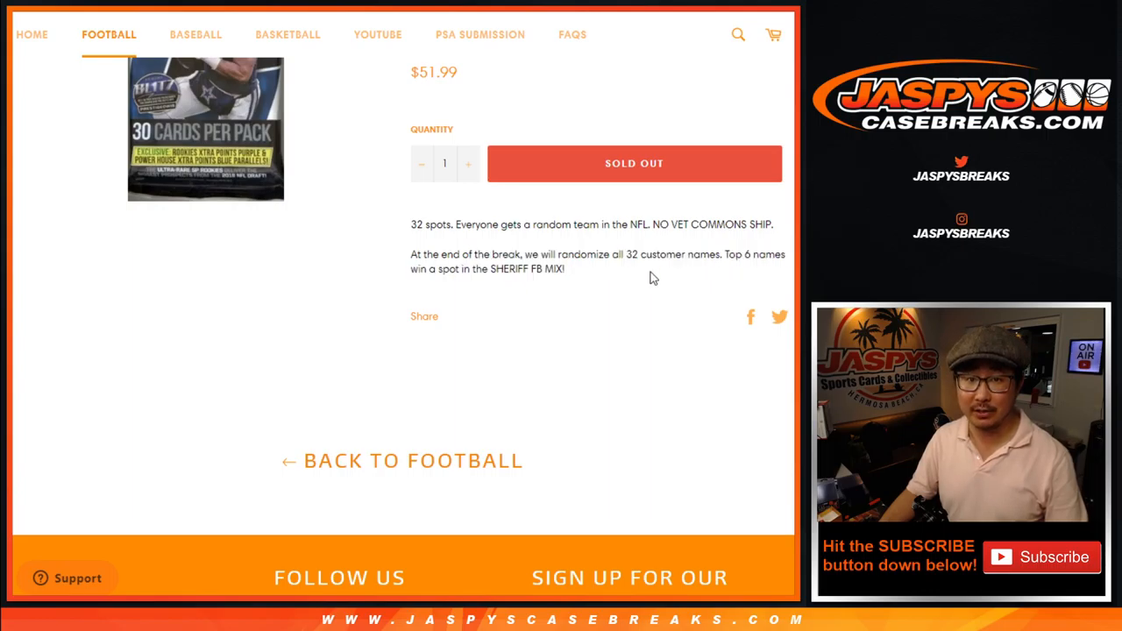
pyautogui.moveTo(658, 312)
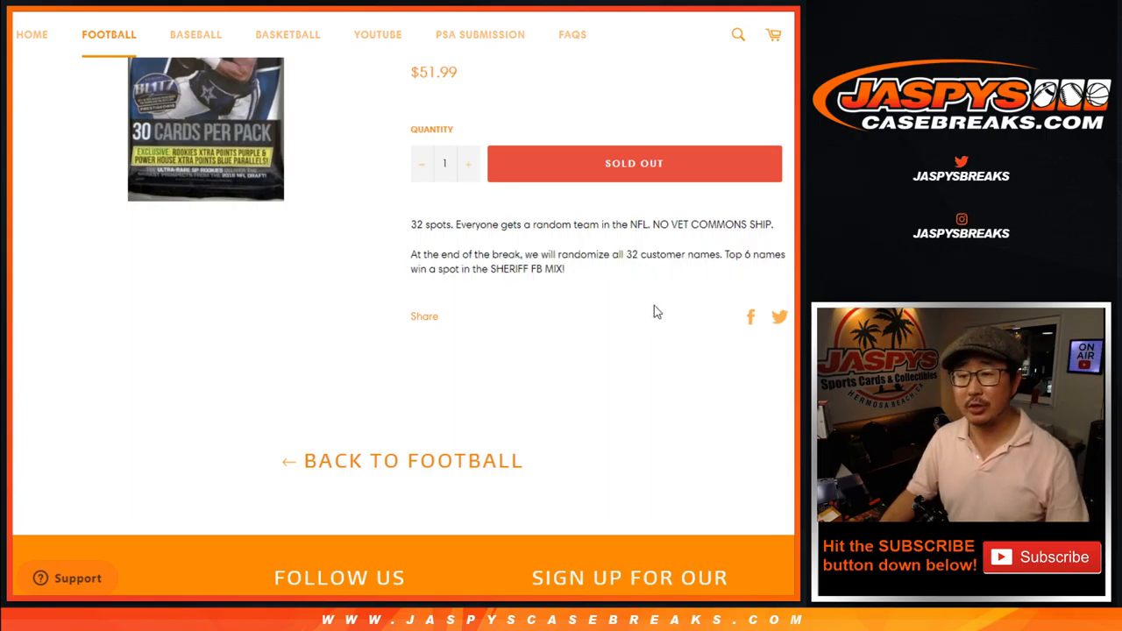
pyautogui.moveTo(500, 90)
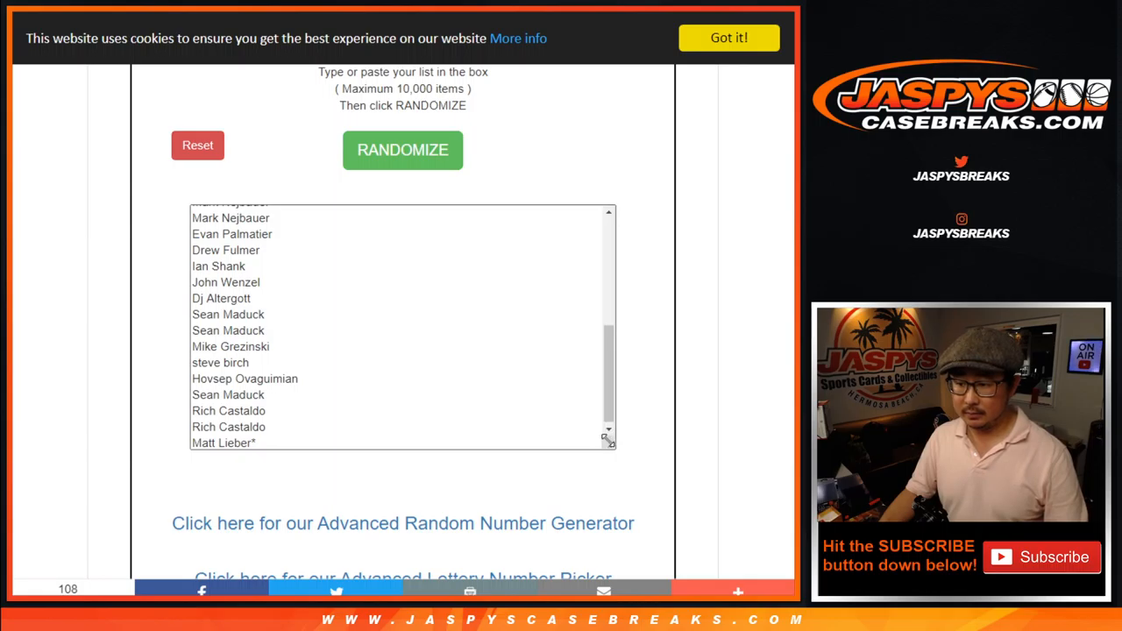
# Paste the customer name list into the generator and randomize it twice
pyautogui.moveTo(606, 442); pyautogui.dragTo(575, 517)
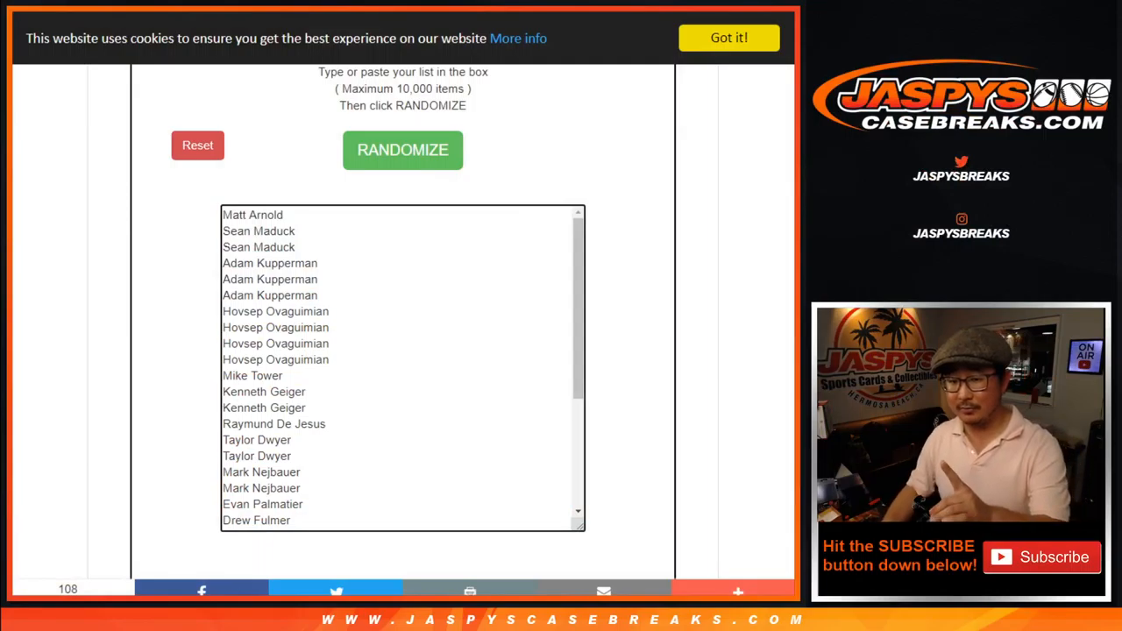
pyautogui.moveTo(631, 147)
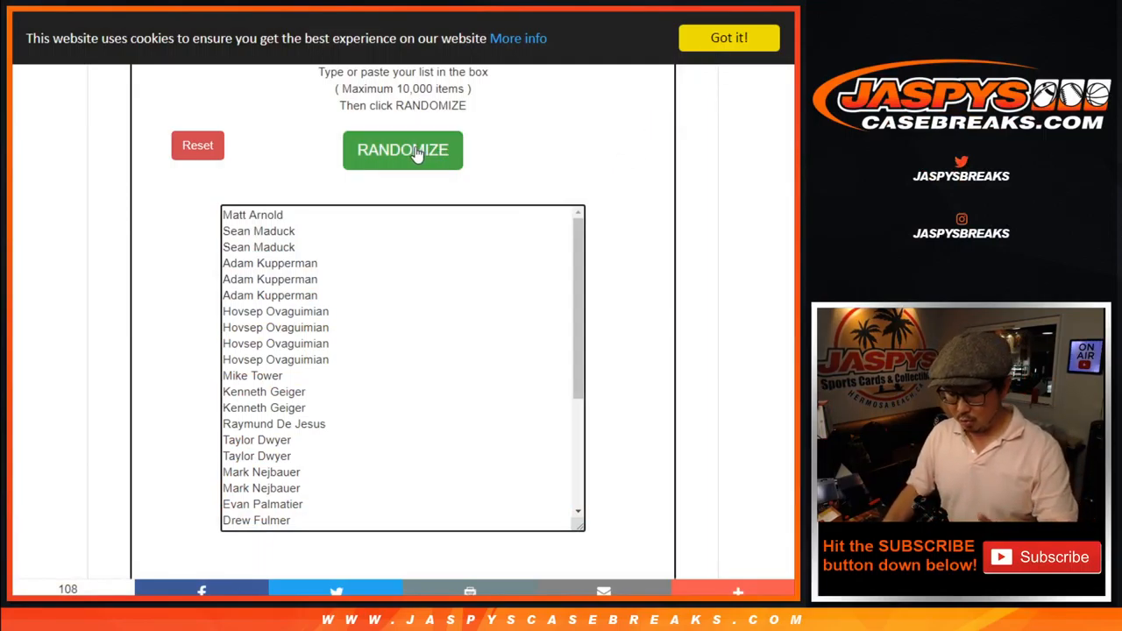
pyautogui.click(403, 150)
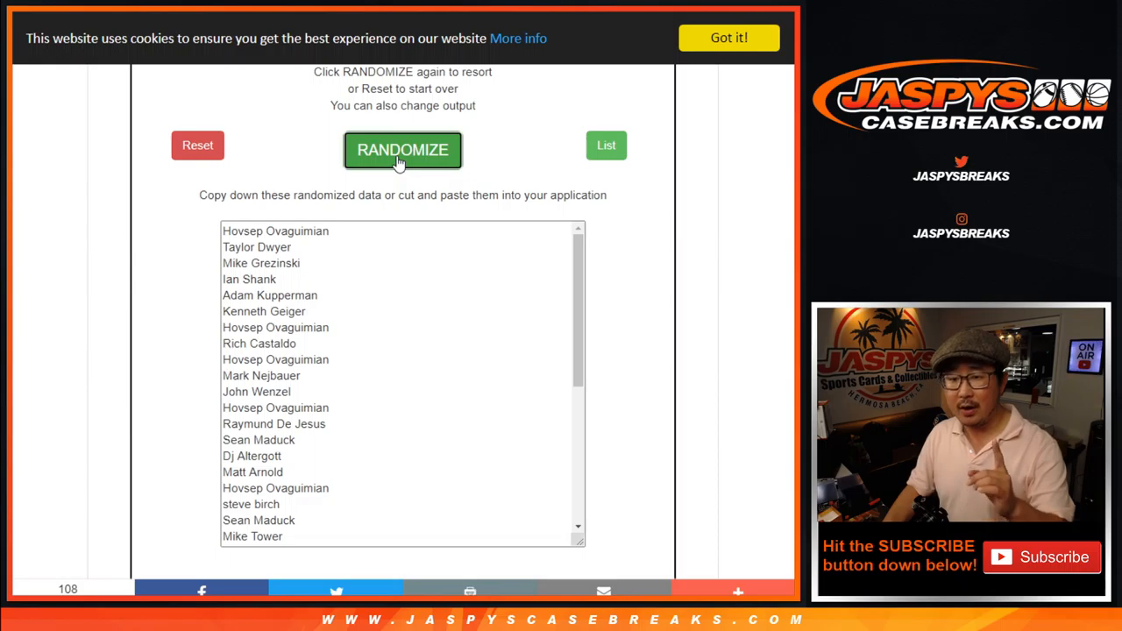
pyautogui.click(403, 149)
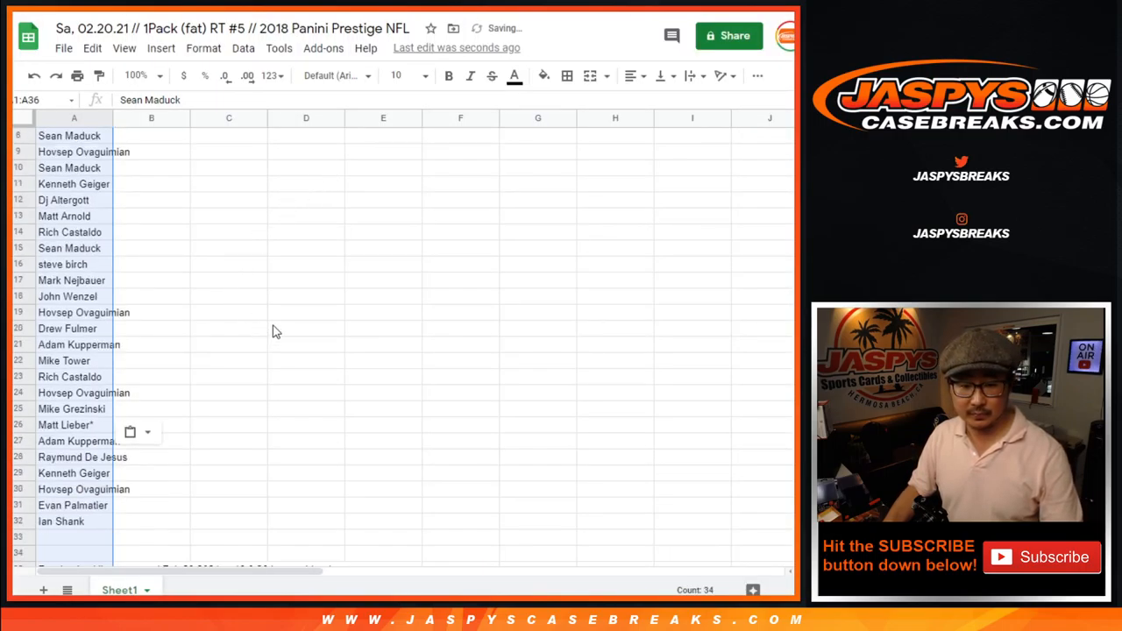
# Scroll column A to check the pasted shuffled customer names against the generator output
pyautogui.scroll(3)
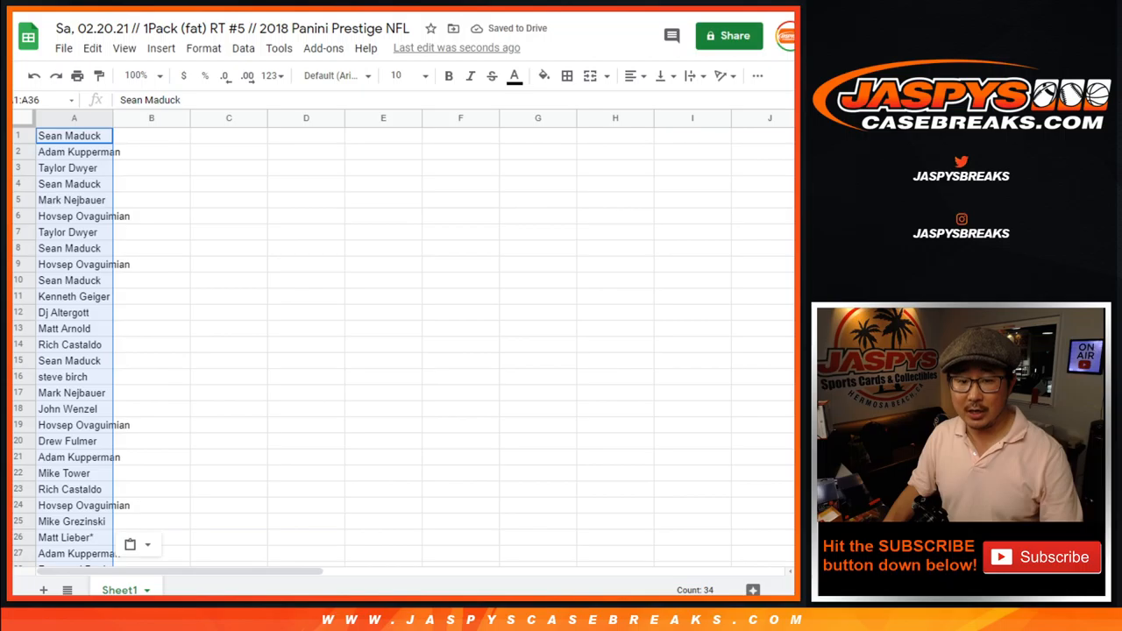
pyautogui.scroll(-3)
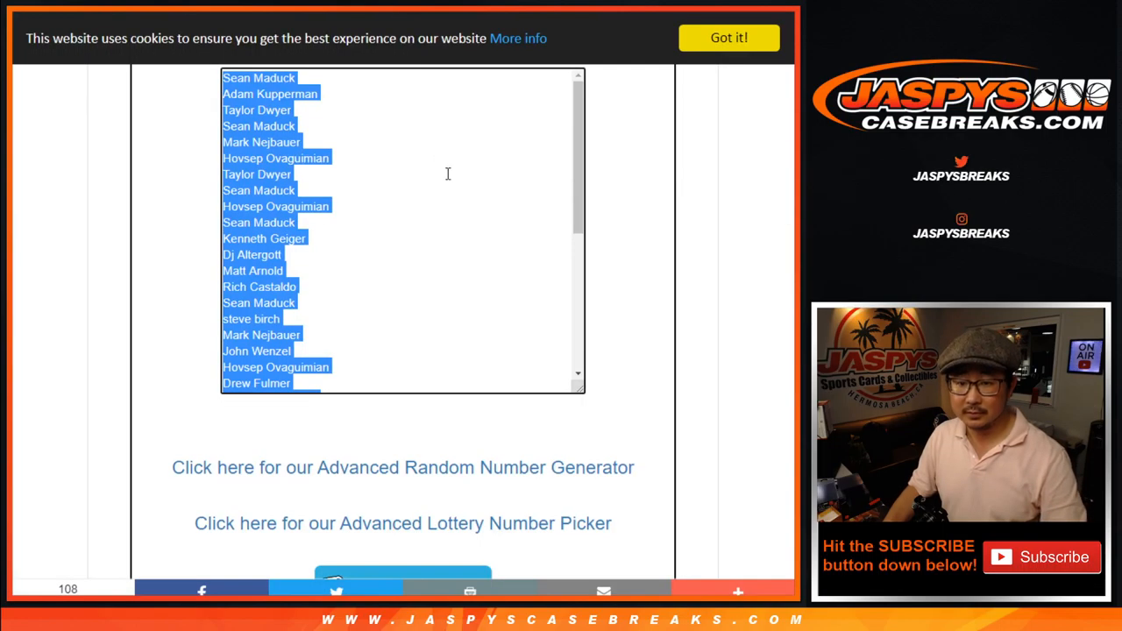
# Randomize the 32 NFL teams three times and select the shuffled results for copying
pyautogui.scroll(-3)
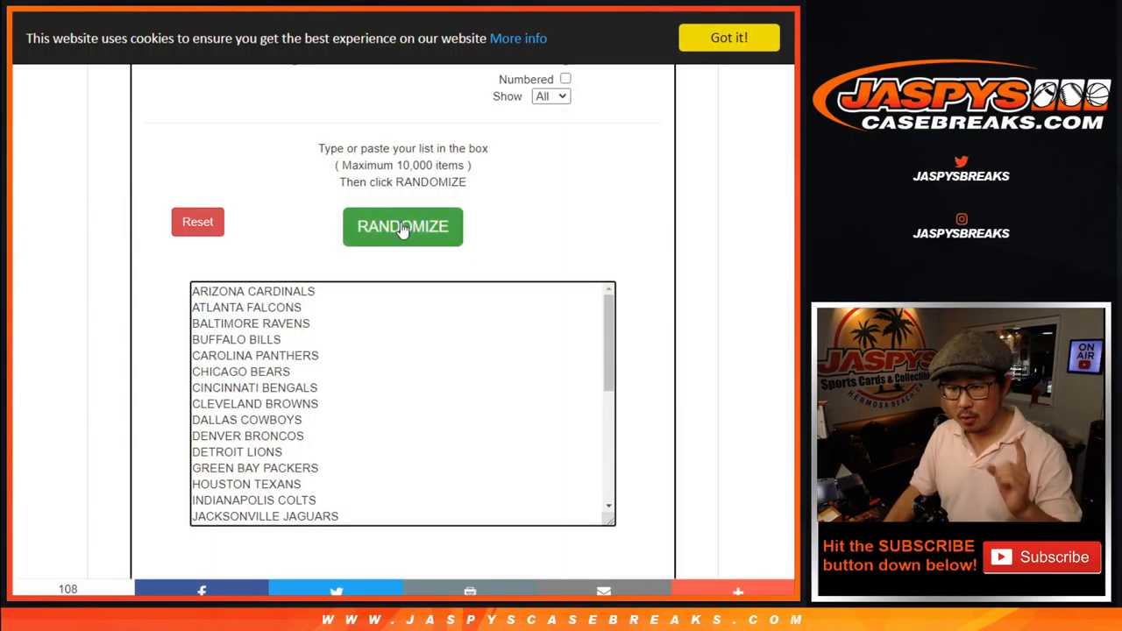
pyautogui.click(403, 226)
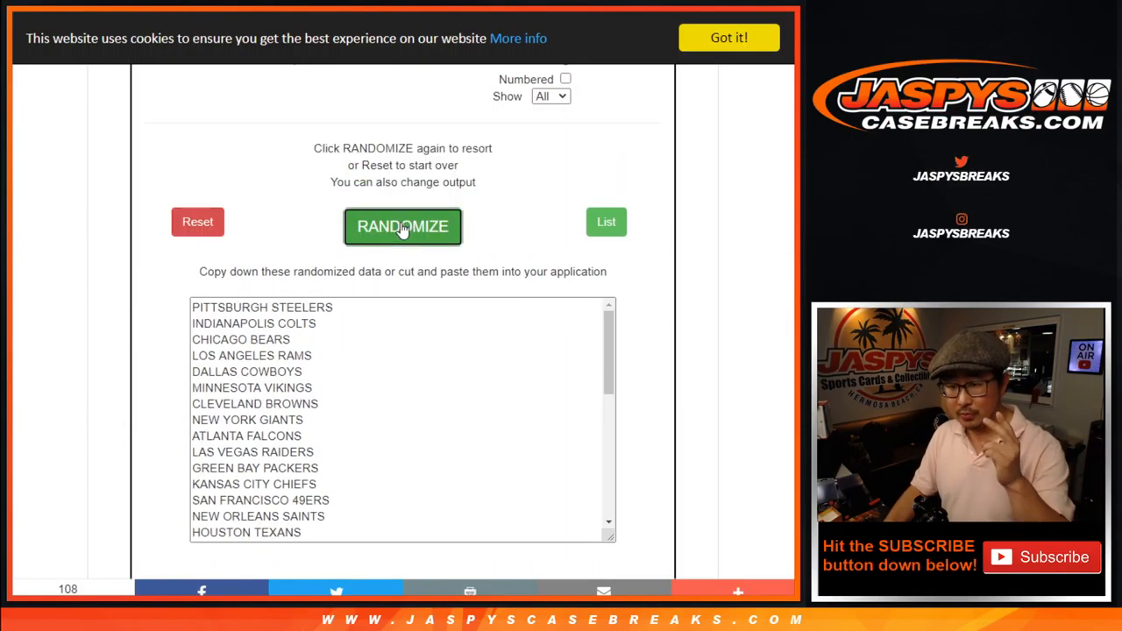
pyautogui.click(403, 226)
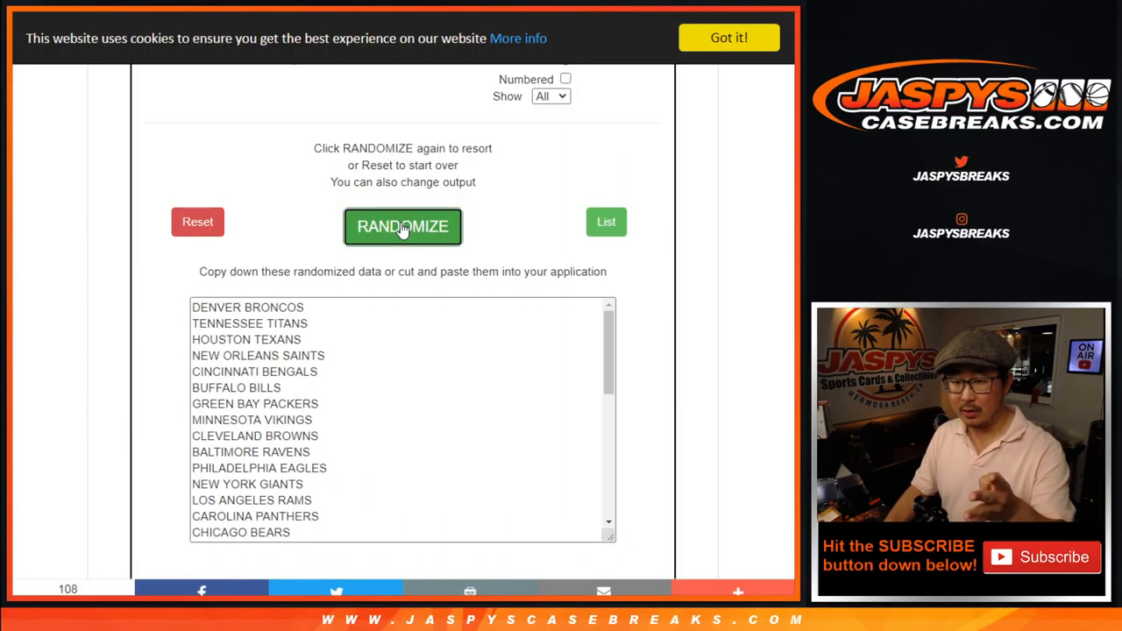
pyautogui.click(403, 227)
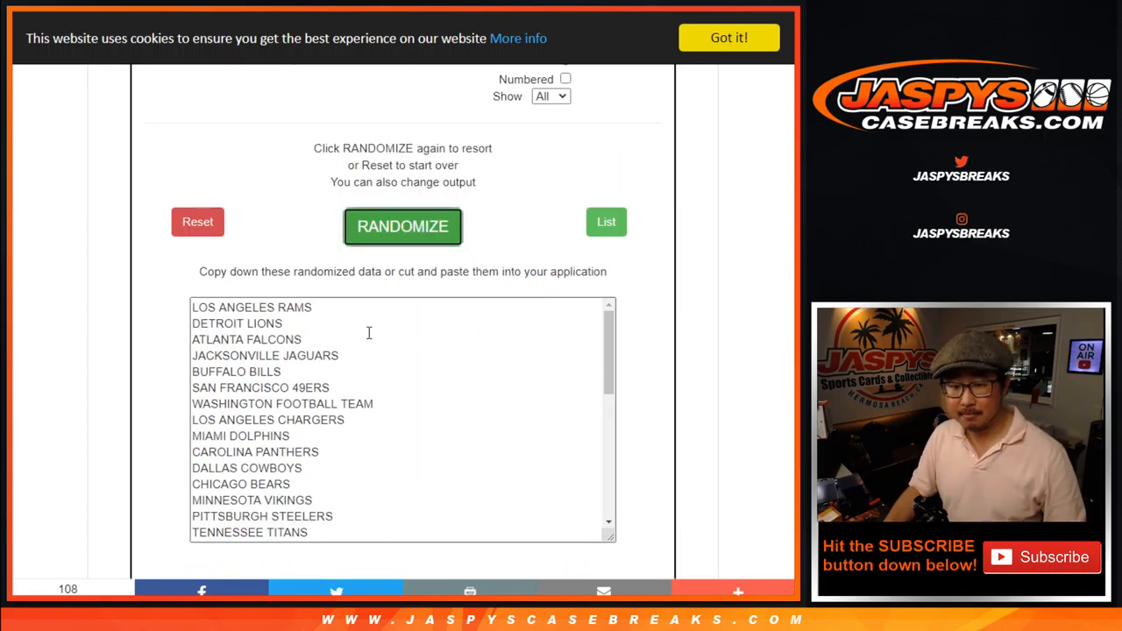
pyautogui.click(404, 226)
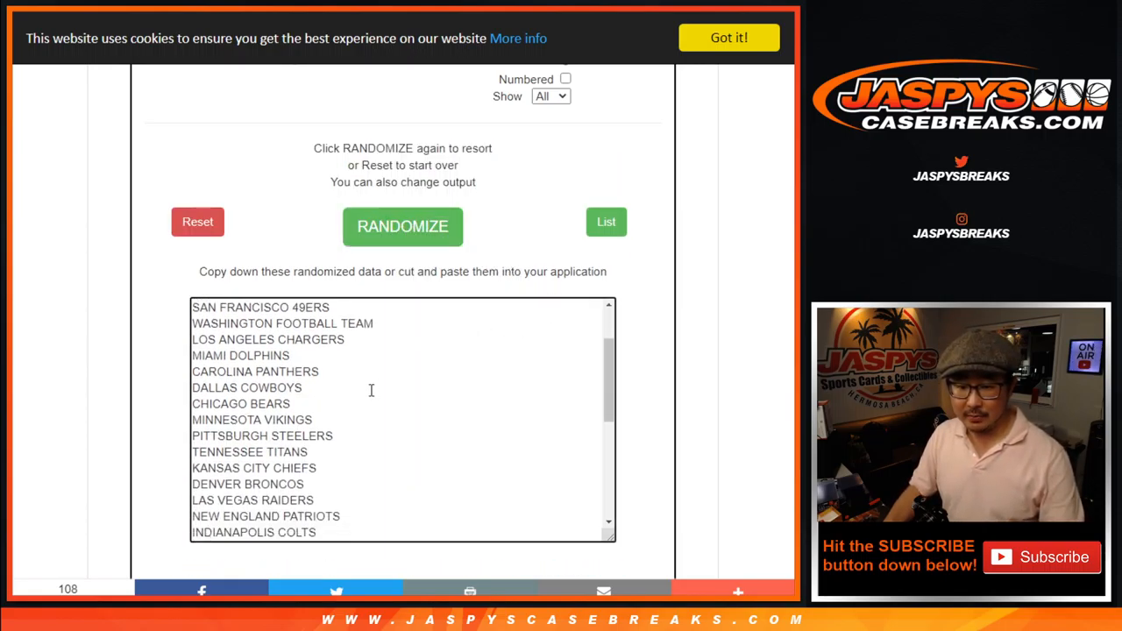
pyautogui.click(403, 226)
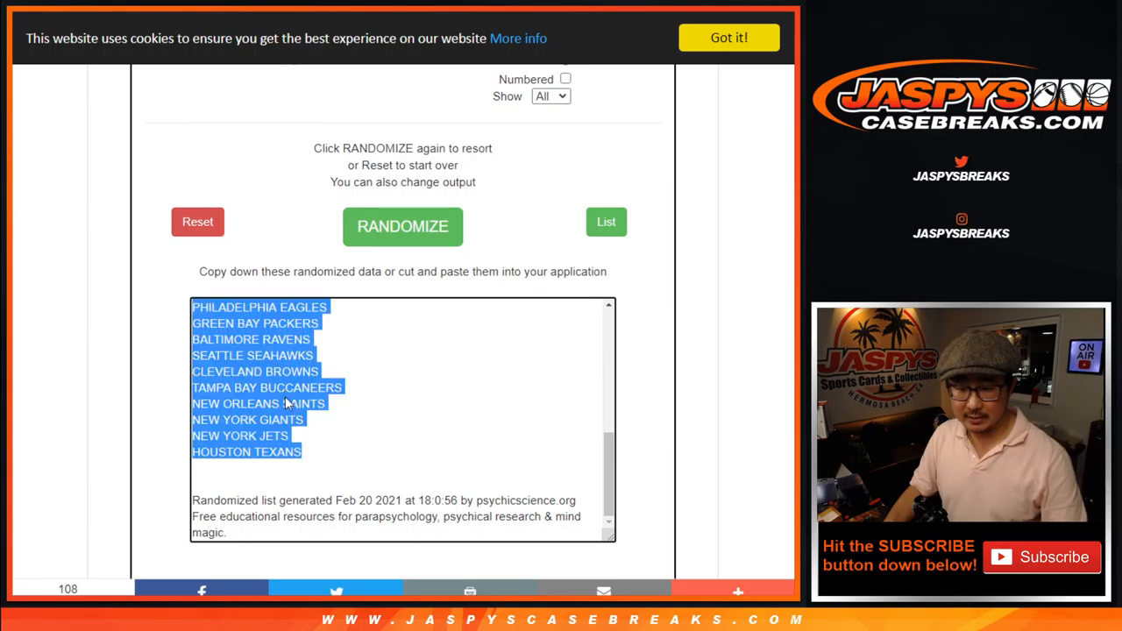
pyautogui.moveTo(315, 442)
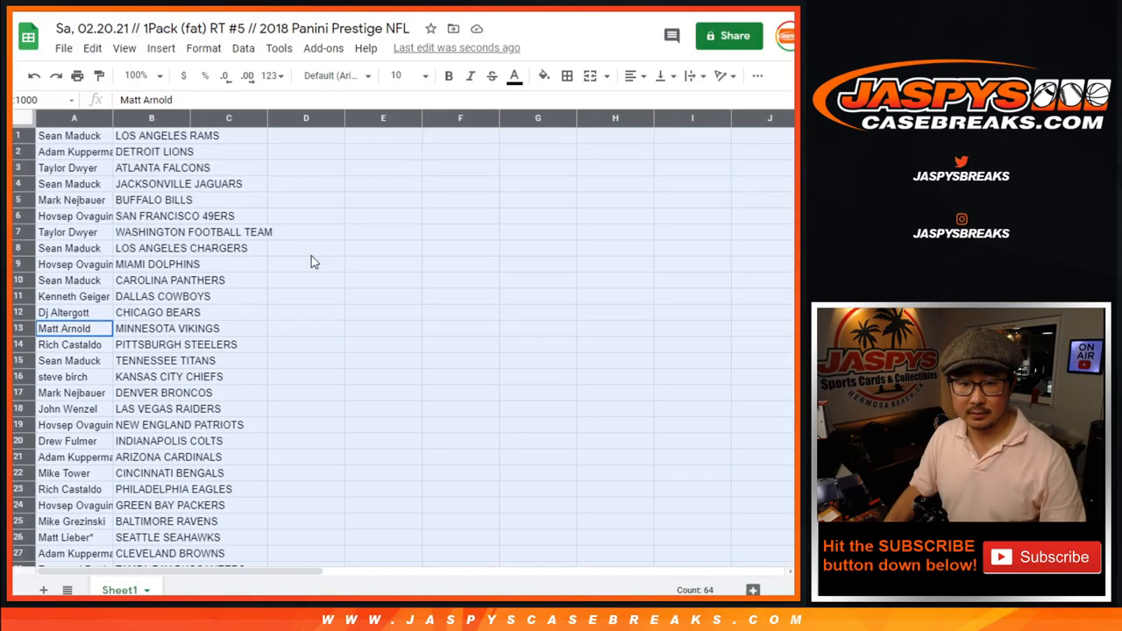
# Set the sheet text to Libre Baskerville size 12 and zoom the view to 125%
pyautogui.click(334, 76)
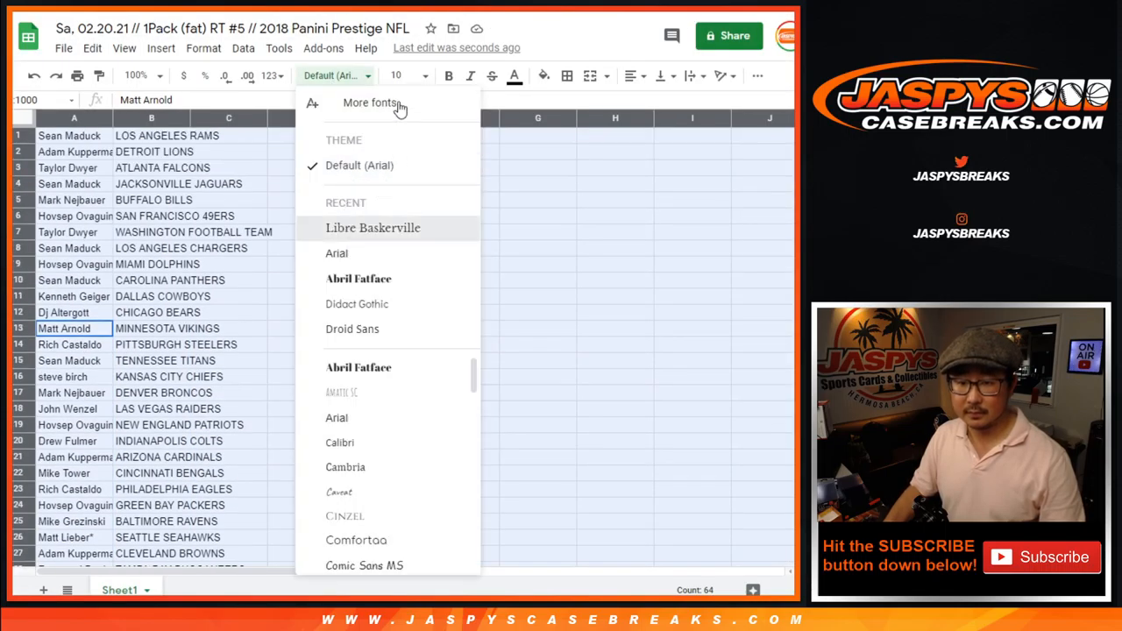
pyautogui.click(372, 228)
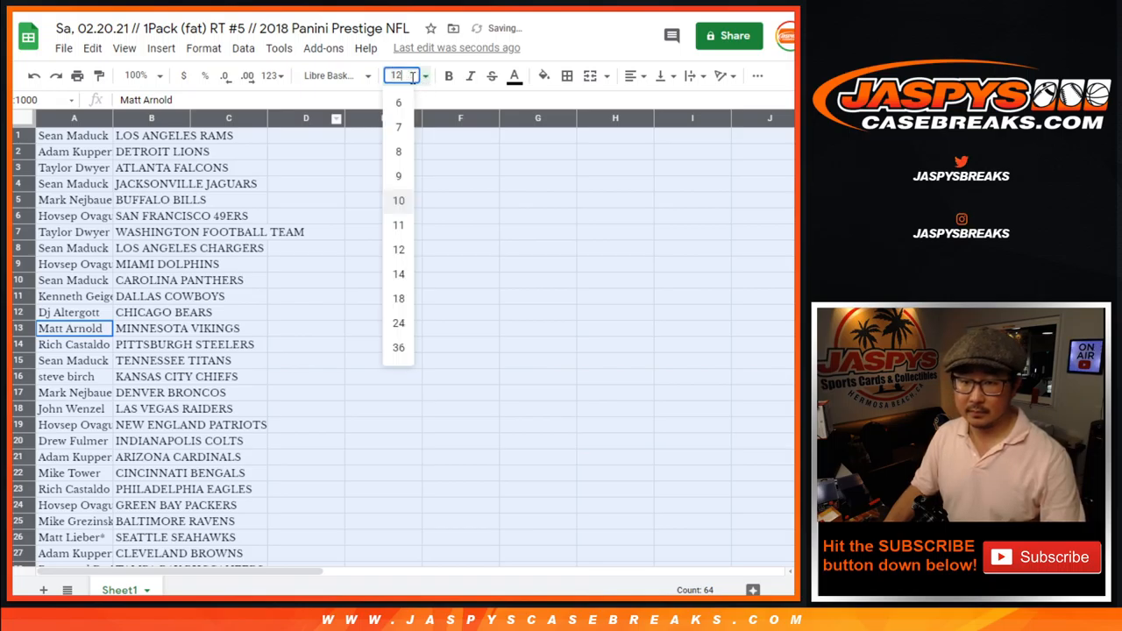
pyautogui.click(398, 249)
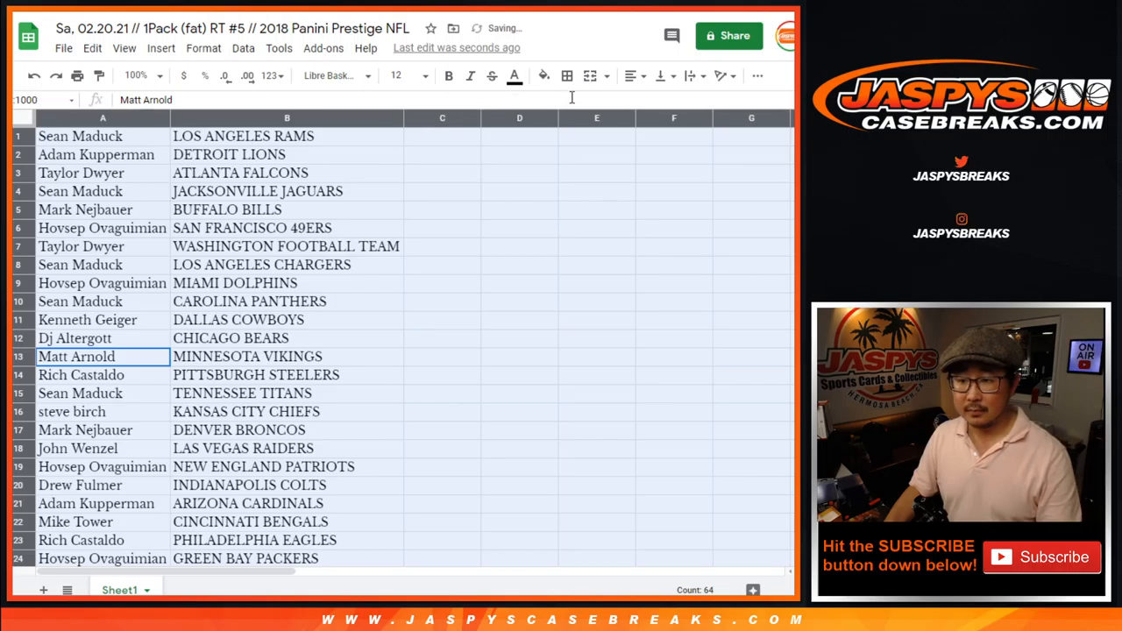
pyautogui.click(137, 75)
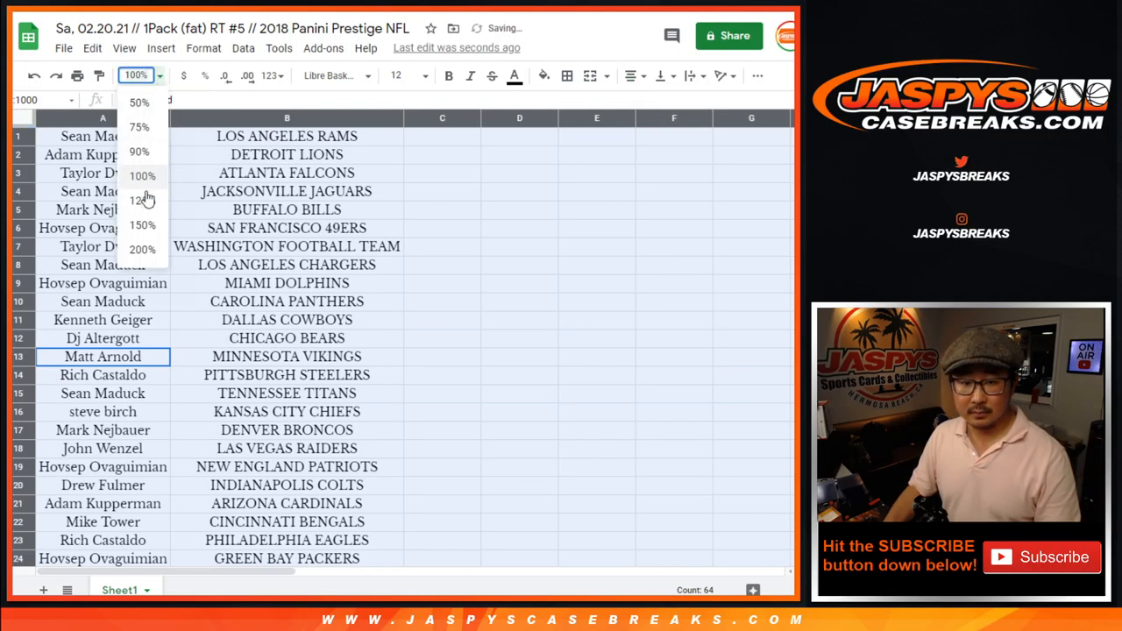
pyautogui.click(142, 200)
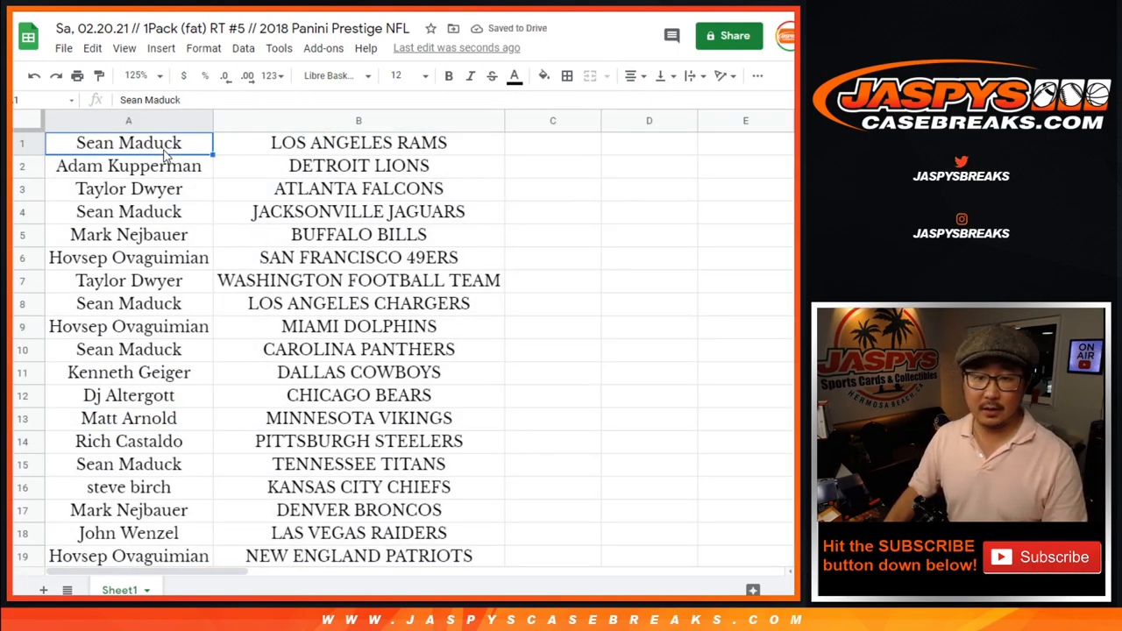
# Select all 32 name and team rows, sort them by team A to Z, and zoom out to fit them
pyautogui.moveTo(128, 142); pyautogui.dragTo(358, 488)
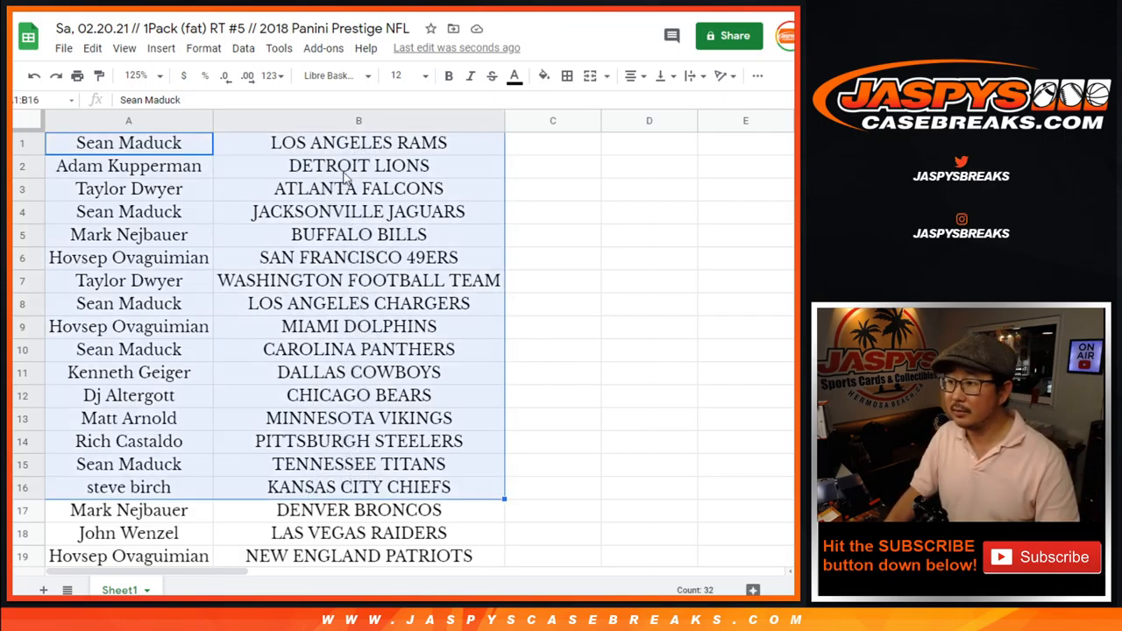
pyautogui.scroll(-3)
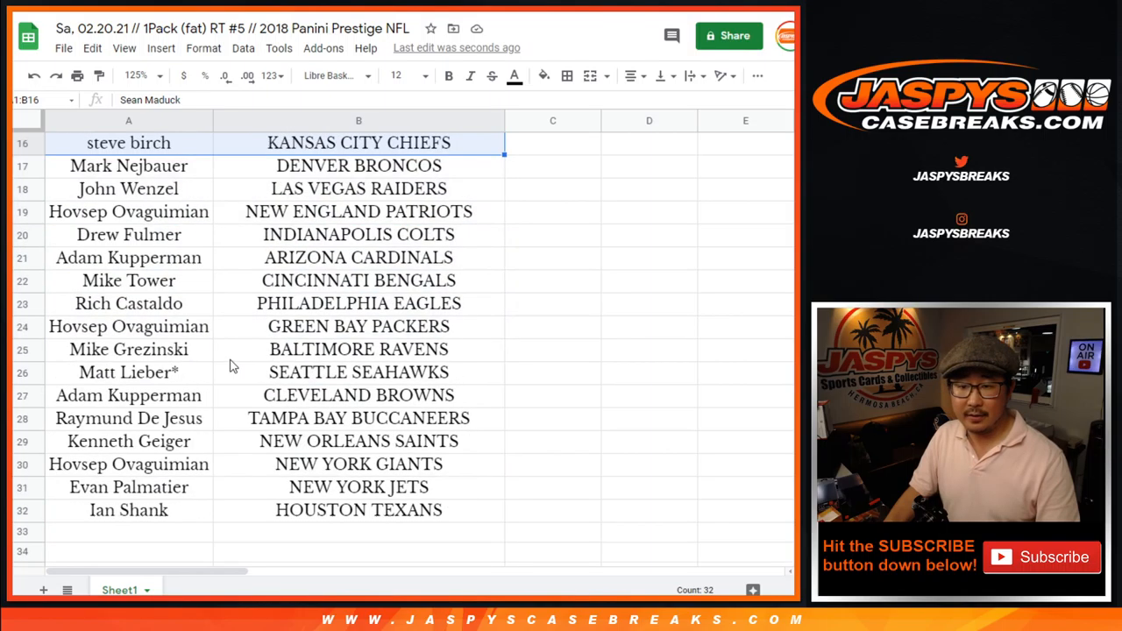
pyautogui.moveTo(128, 165); pyautogui.dragTo(358, 510)
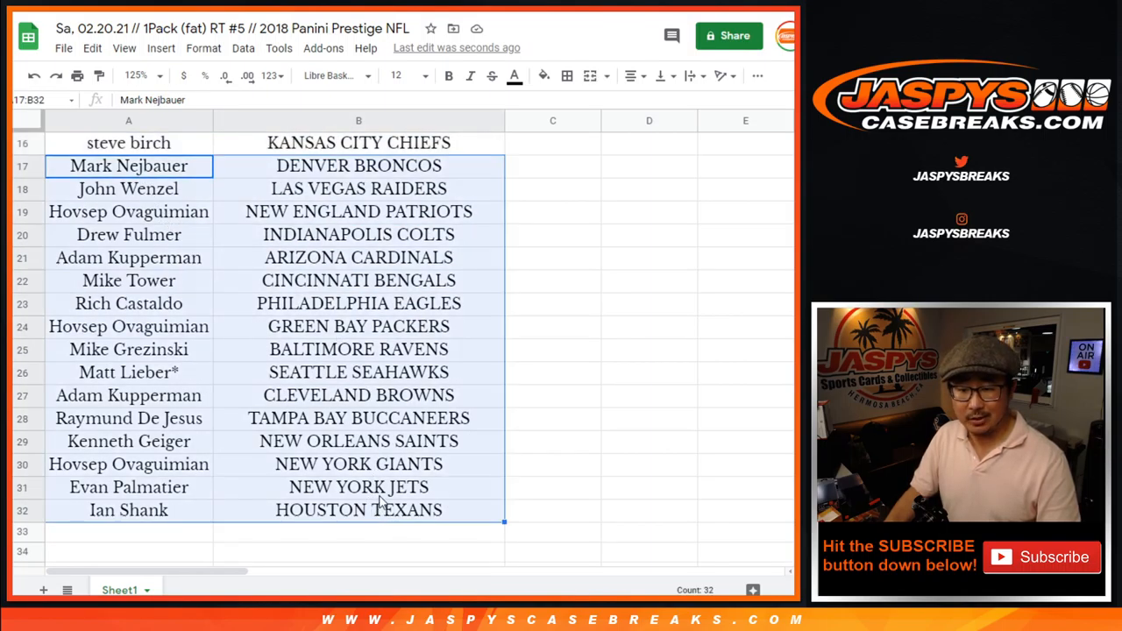
pyautogui.click(135, 75)
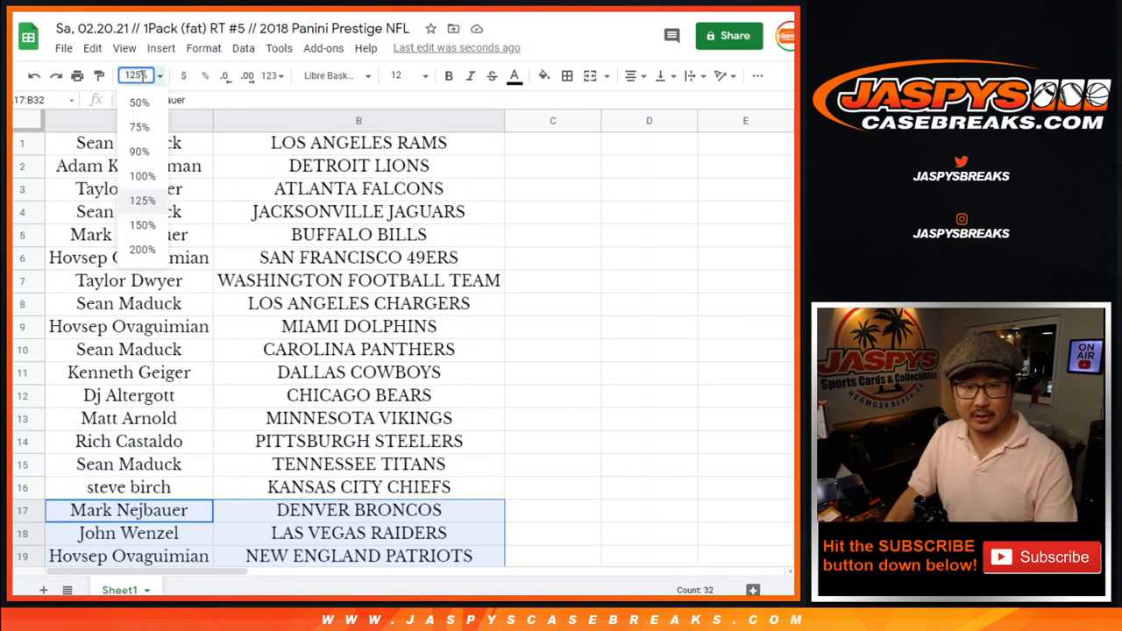
pyautogui.click(139, 126)
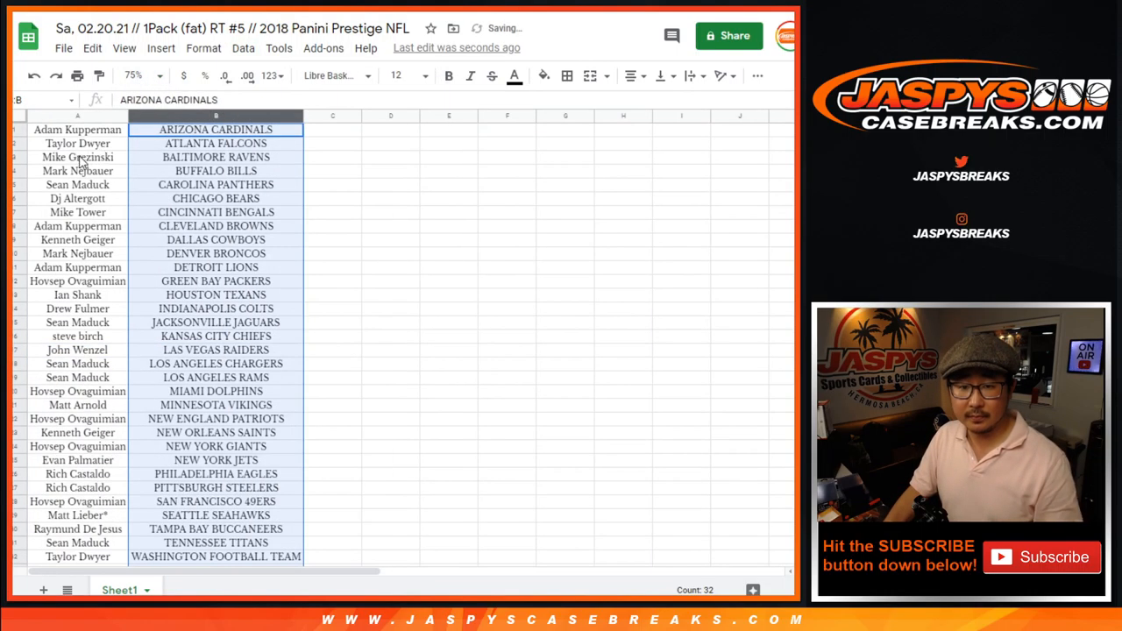
# Print the sorted name-and-team sheet, expanding headers and footers, via the Chrome print dialog
pyautogui.click(567, 76)
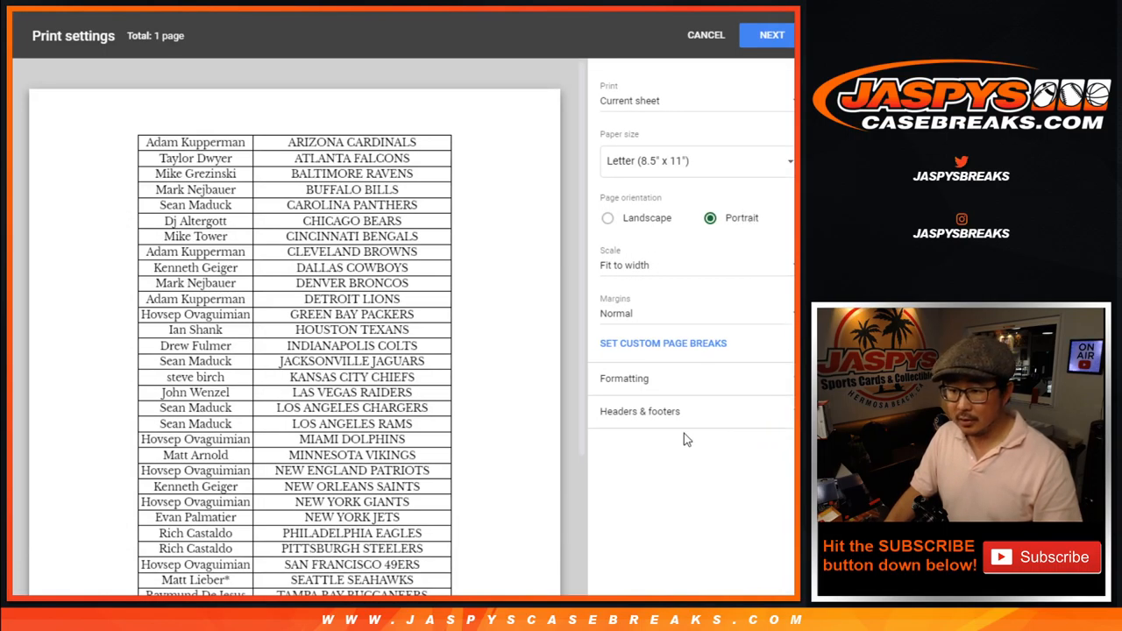
pyautogui.click(770, 36)
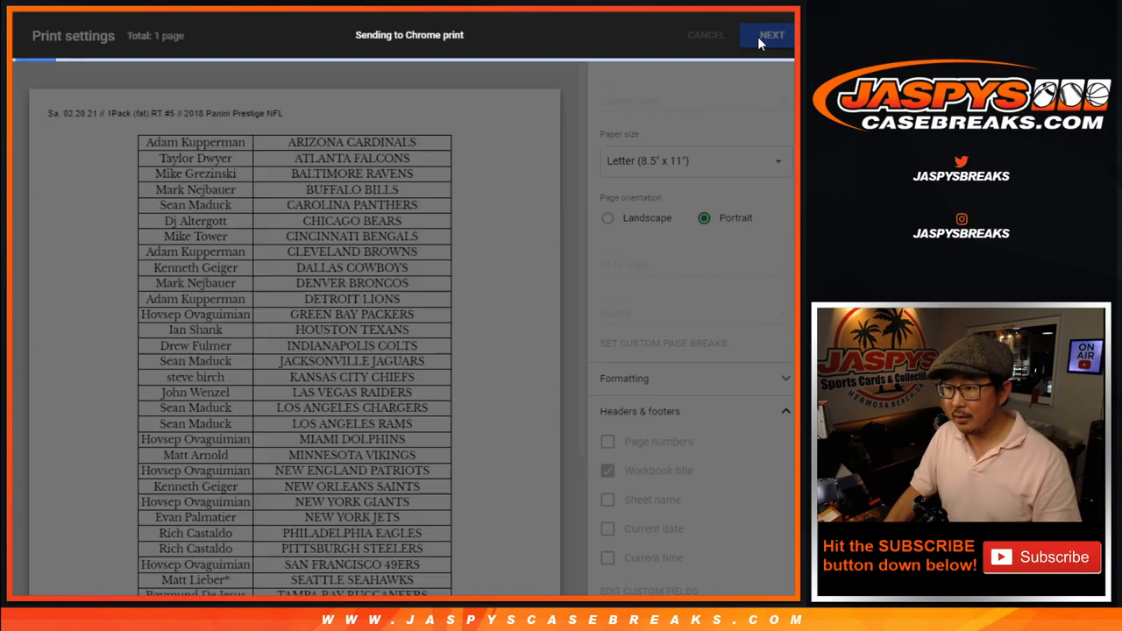
pyautogui.click(770, 35)
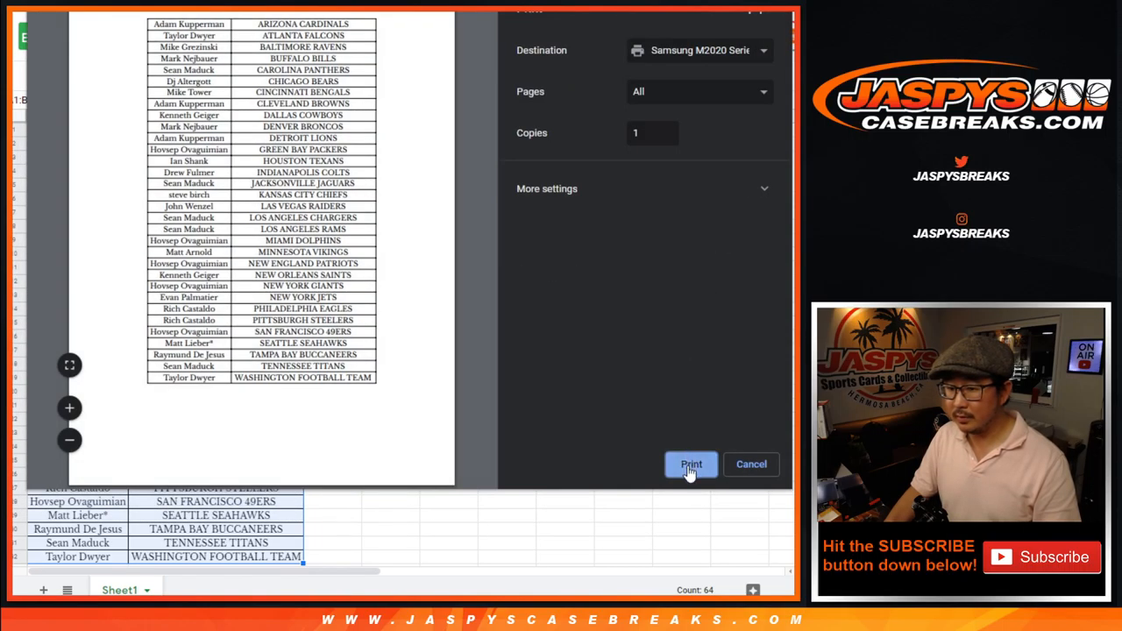
pyautogui.click(691, 463)
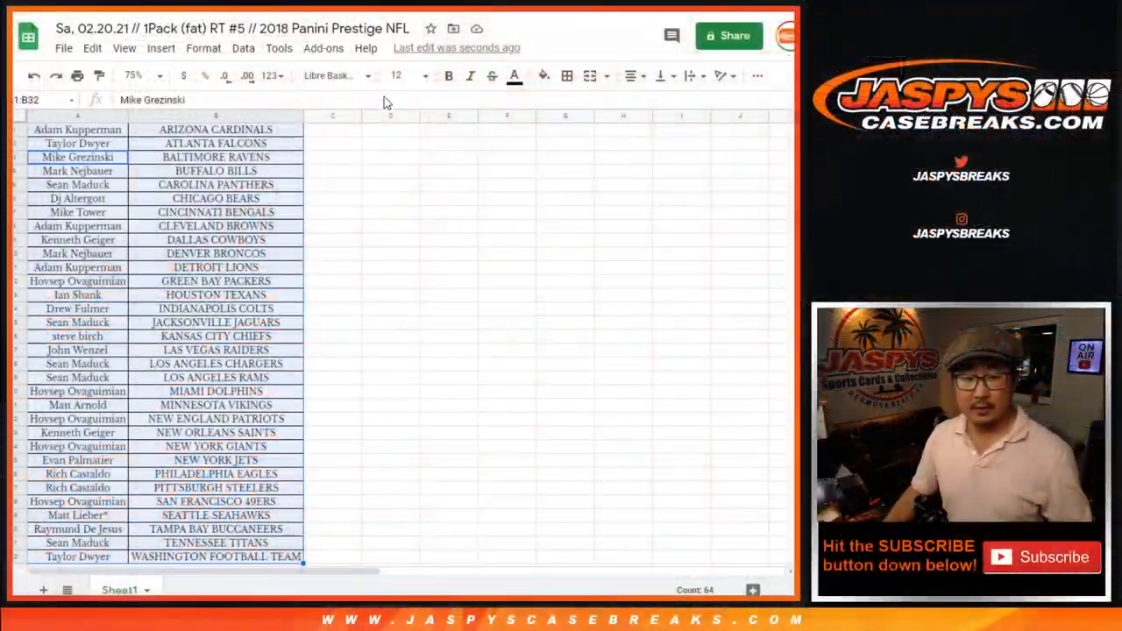
pyautogui.scroll(-3)
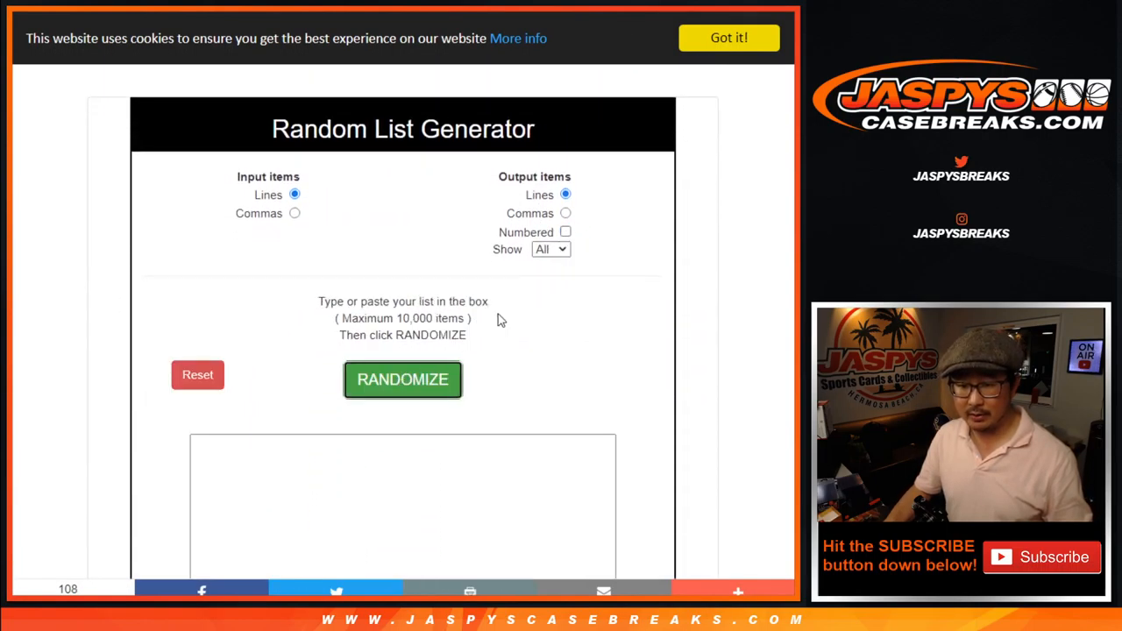
# Paste the customer names into the input box and randomize them repeatedly for the top six order
pyautogui.click(404, 378)
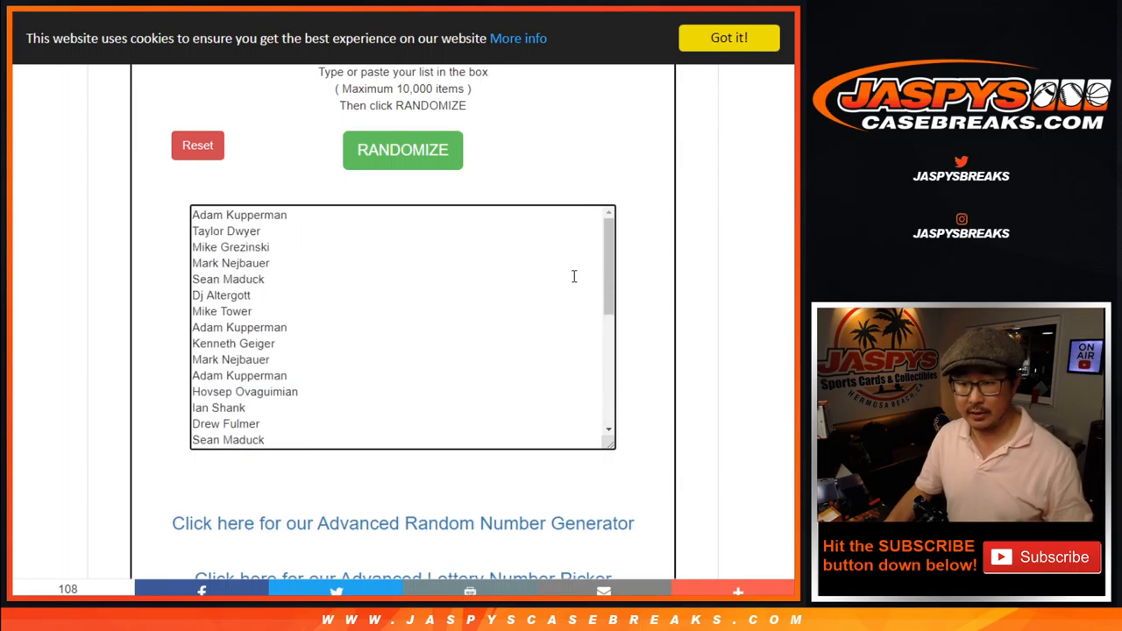
pyautogui.click(403, 149)
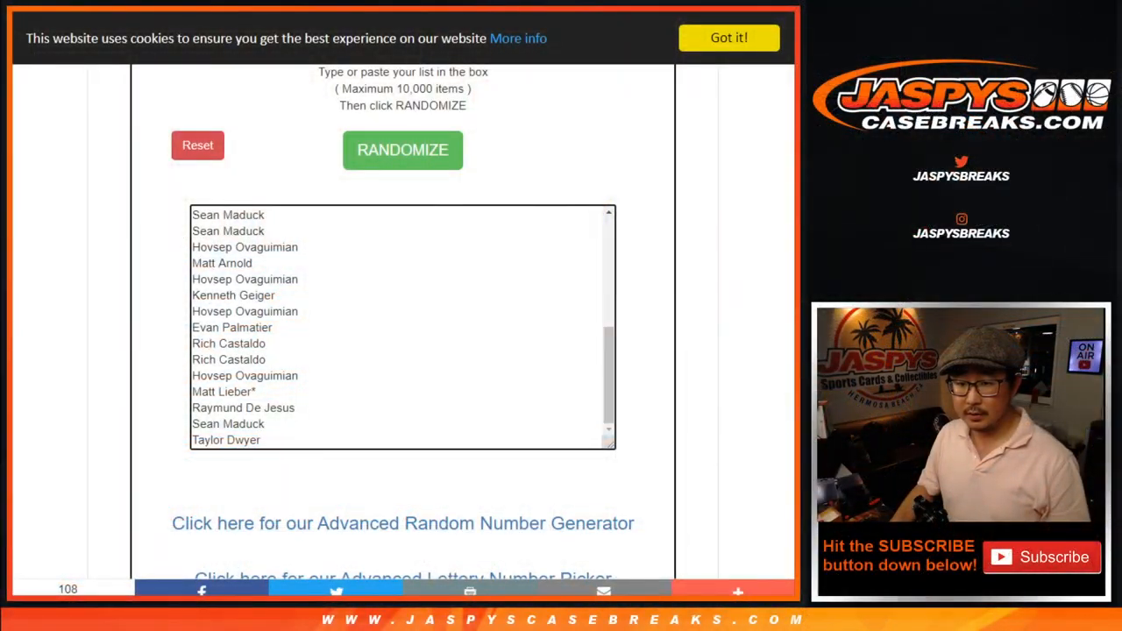
pyautogui.click(403, 149)
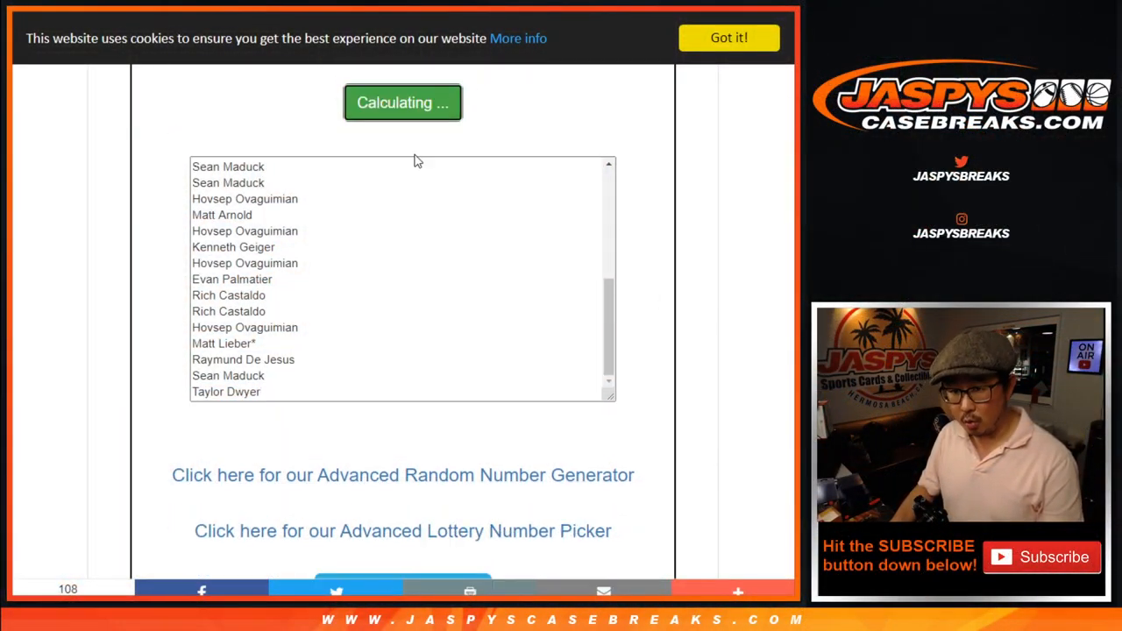
pyautogui.click(404, 149)
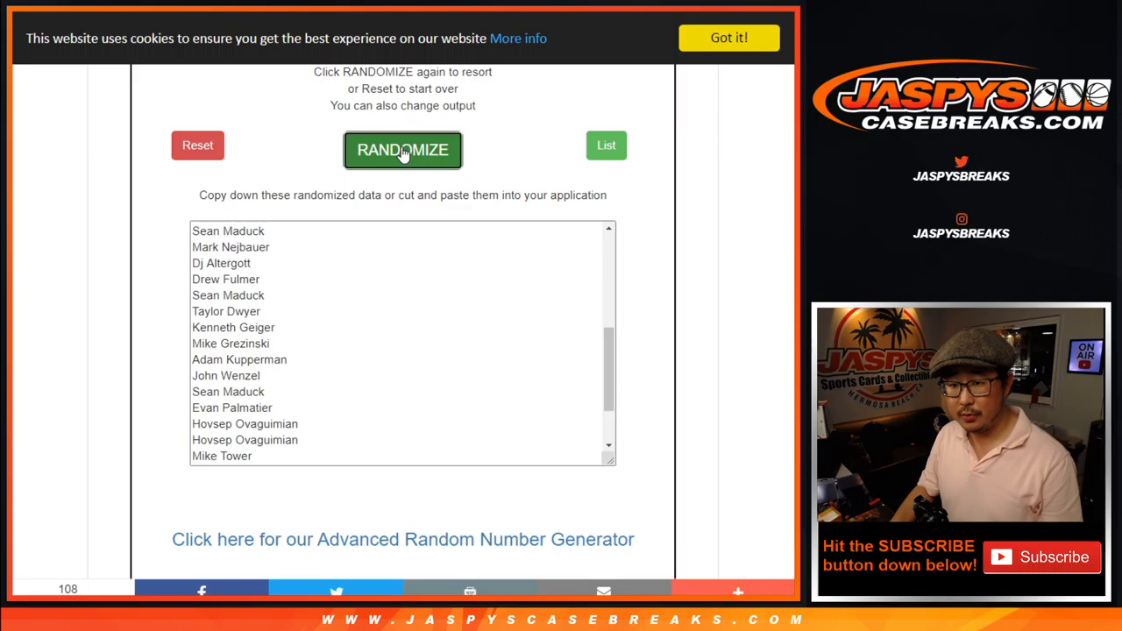
pyautogui.click(403, 151)
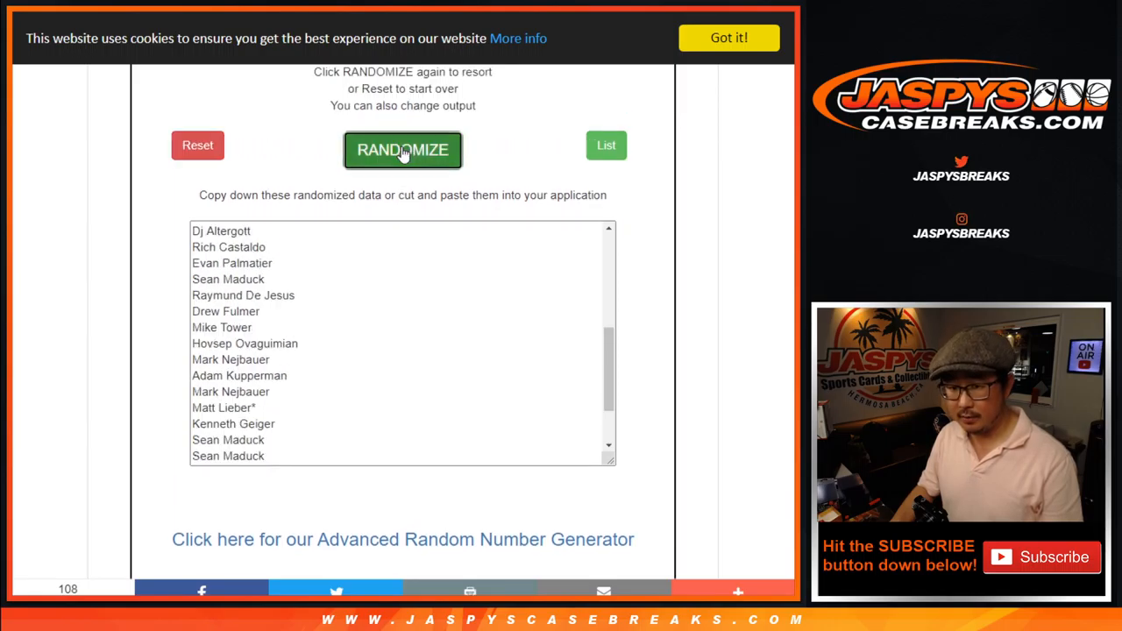
pyautogui.click(403, 150)
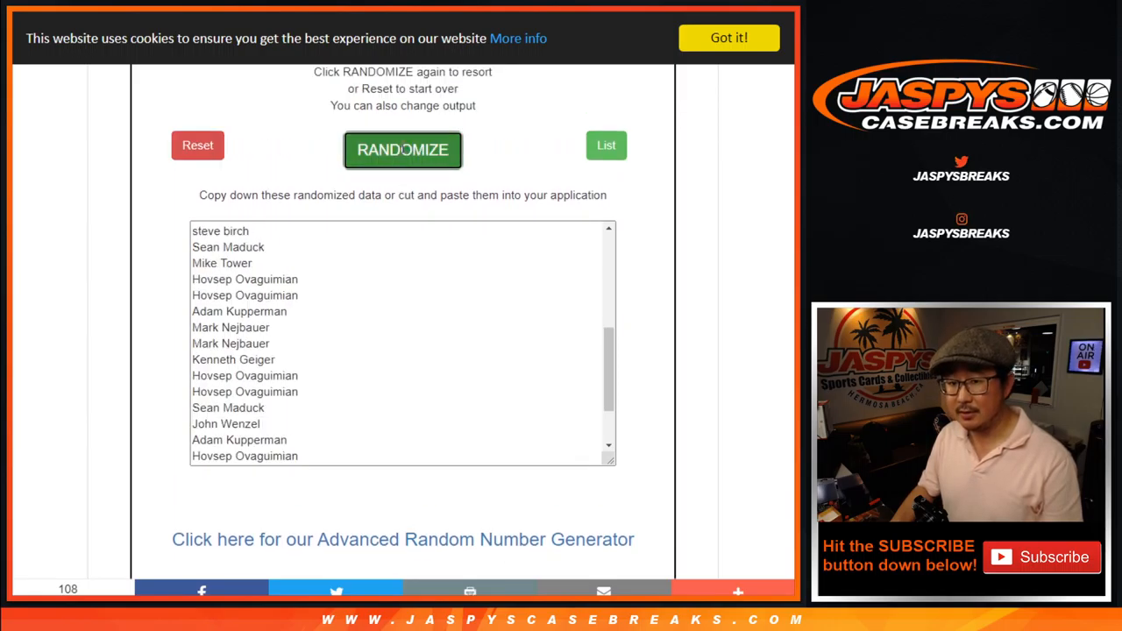
pyautogui.click(404, 149)
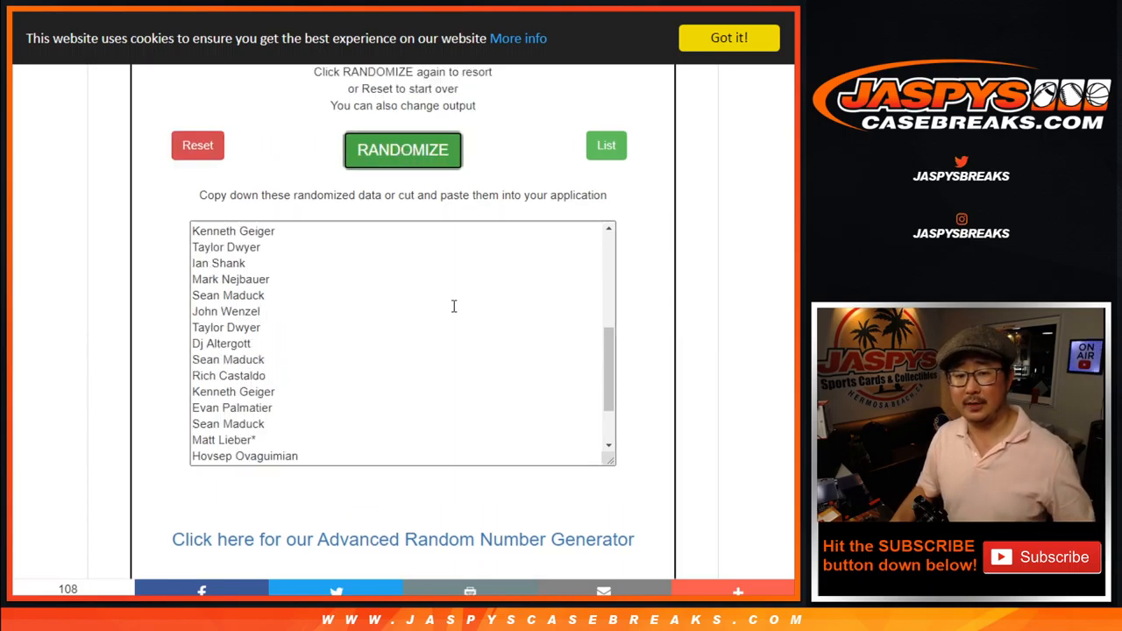
pyautogui.click(403, 151)
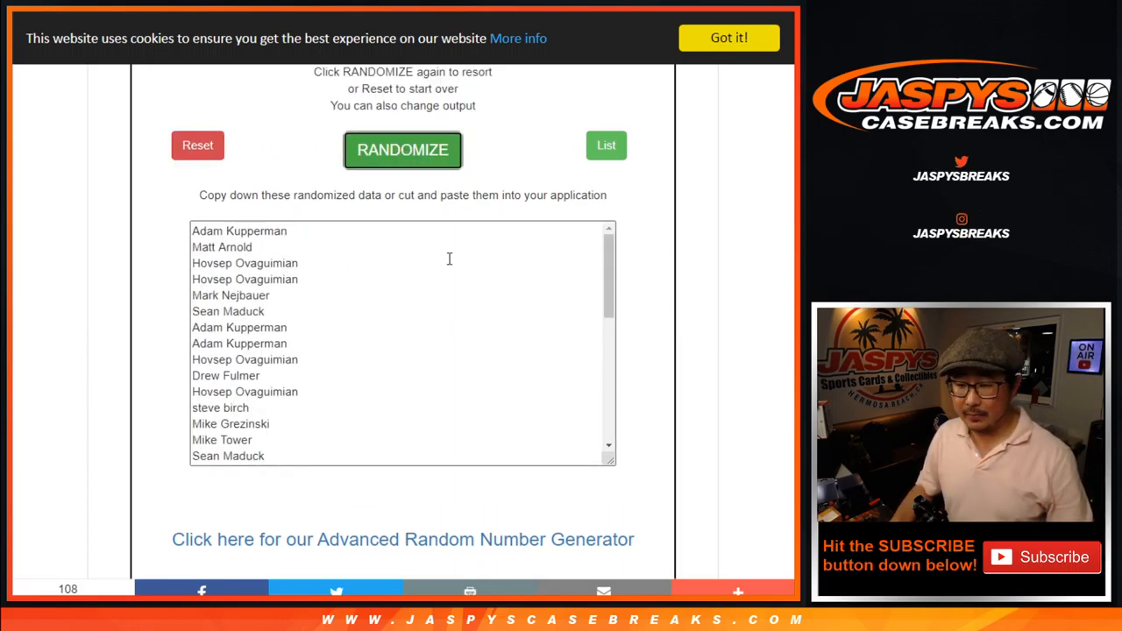